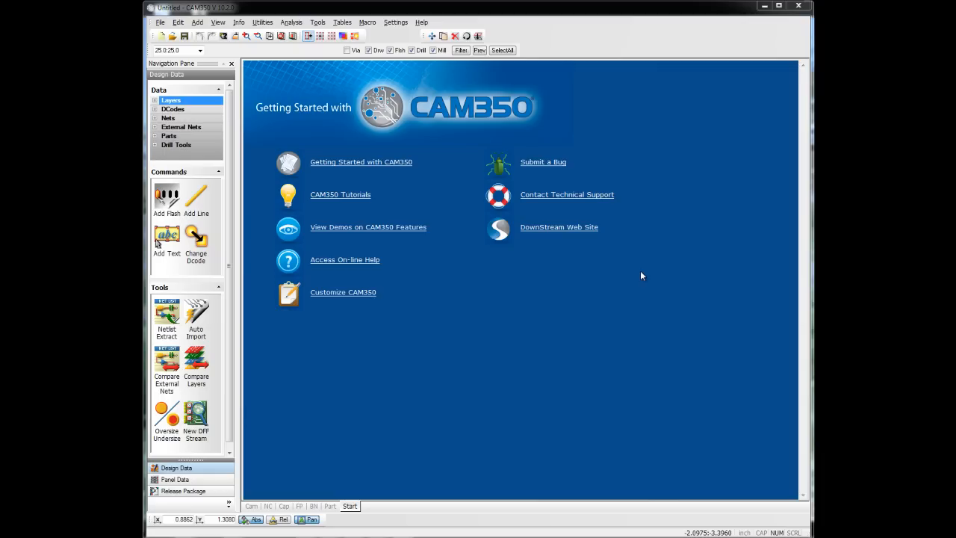
Switch to the Cam editor view, leaving the Getting Started page behind
left_click(160, 23)
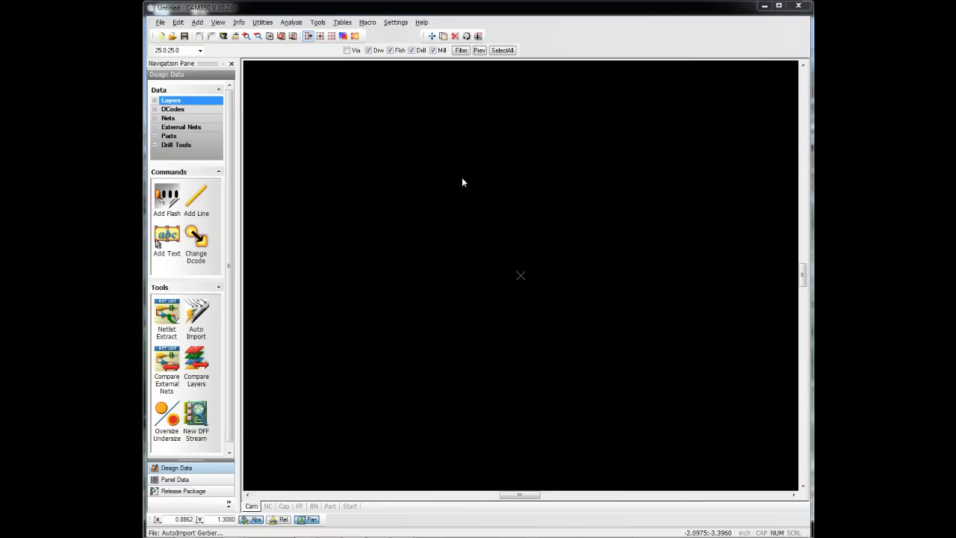
AutoImport the job folder's Gerber layers, drill file and IPC-356 netlist onto the board
left_click(195, 314)
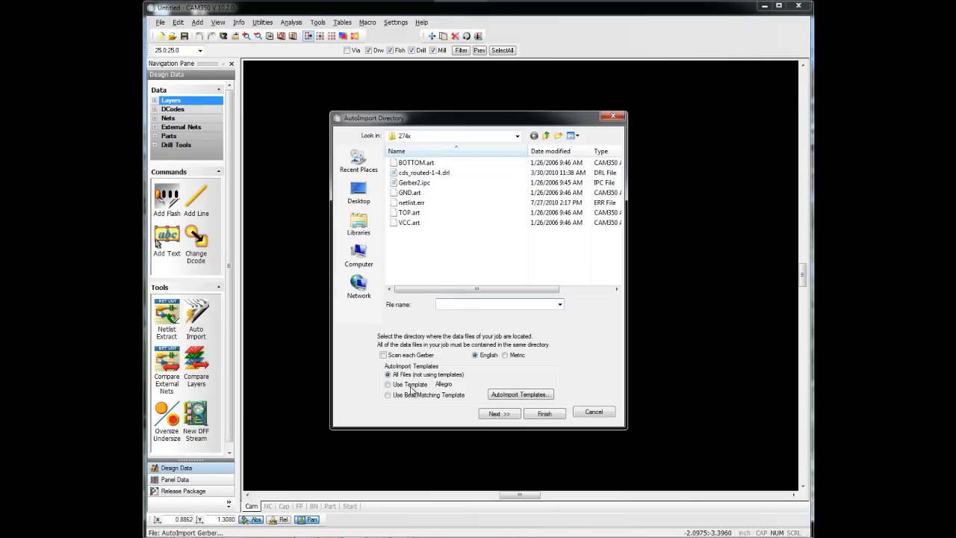
left_click(544, 412)
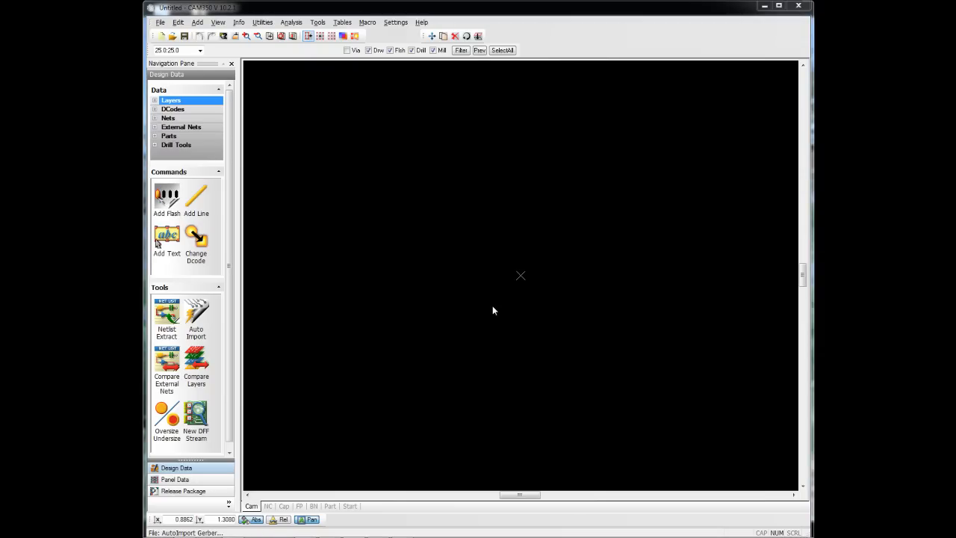
left_click(196, 314)
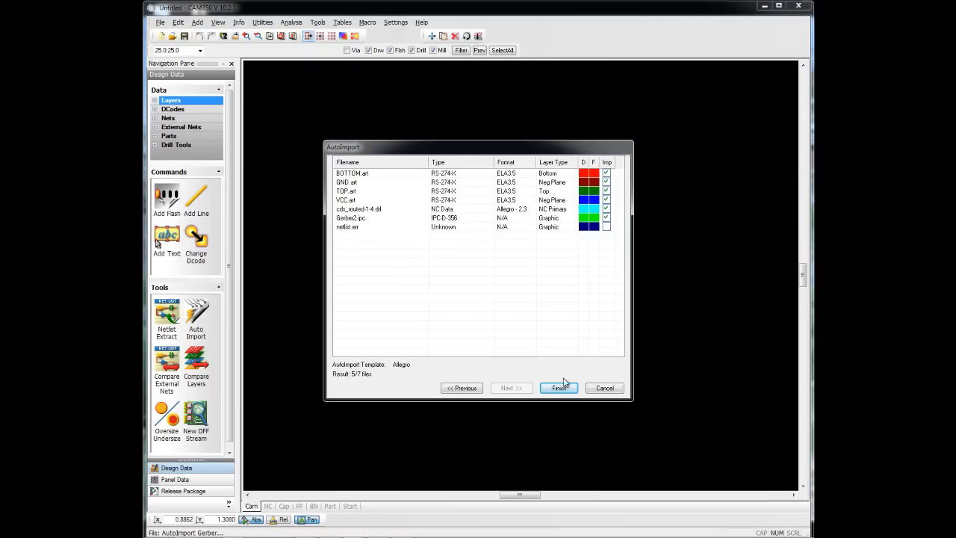
left_click(559, 389)
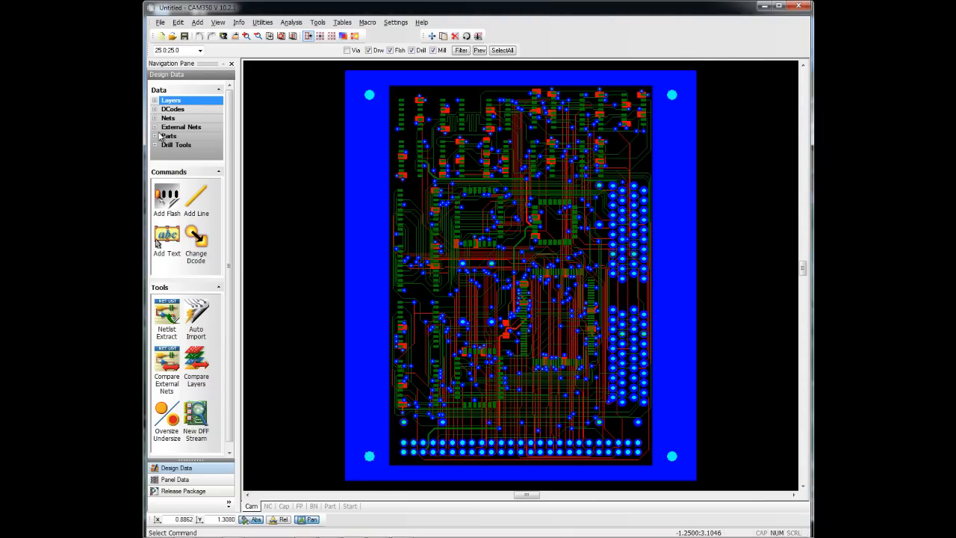
Expand External Nets and browse for a stream file, selecting netlist.stream on the Desktop
left_click(181, 125)
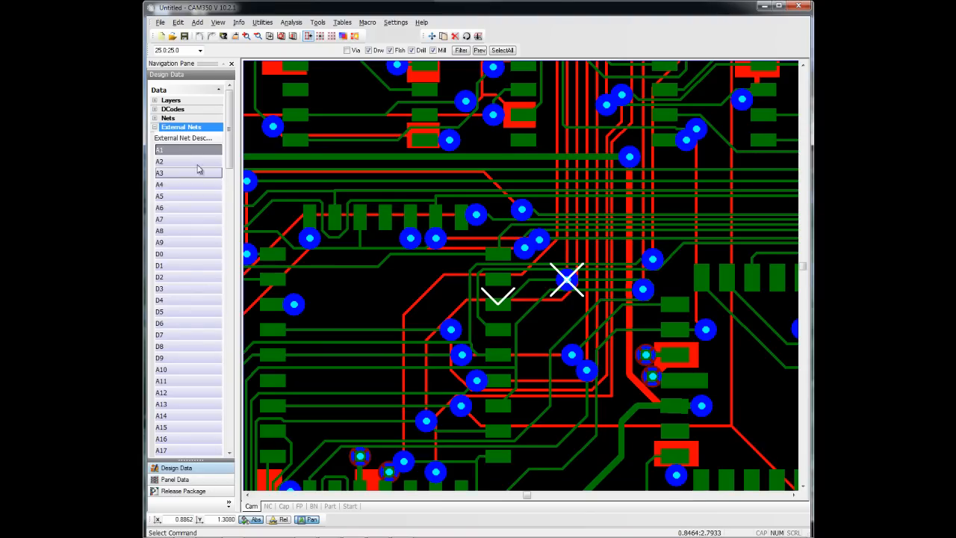
left_click(155, 125)
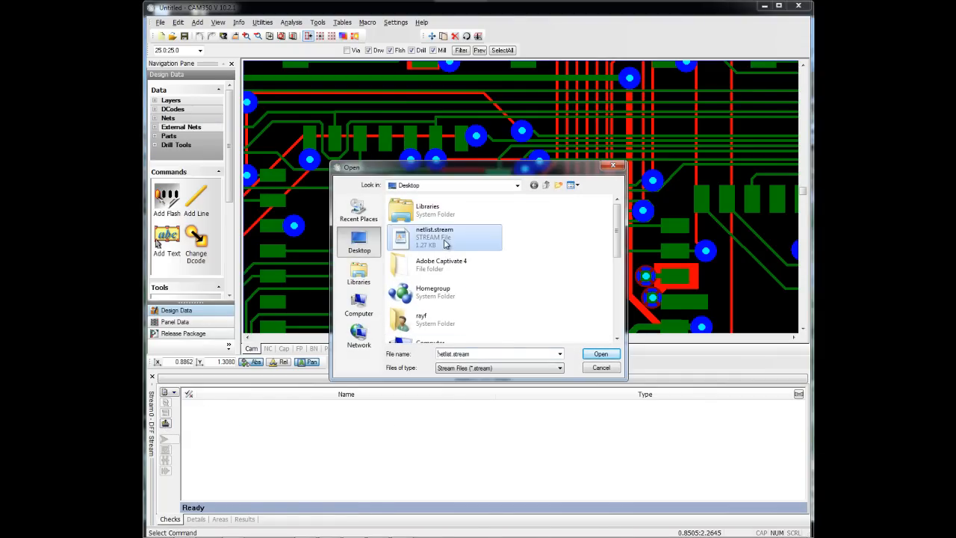
Load netlist.stream, run its Netlist Compare and acknowledge the No Errors found result
left_click(600, 352)
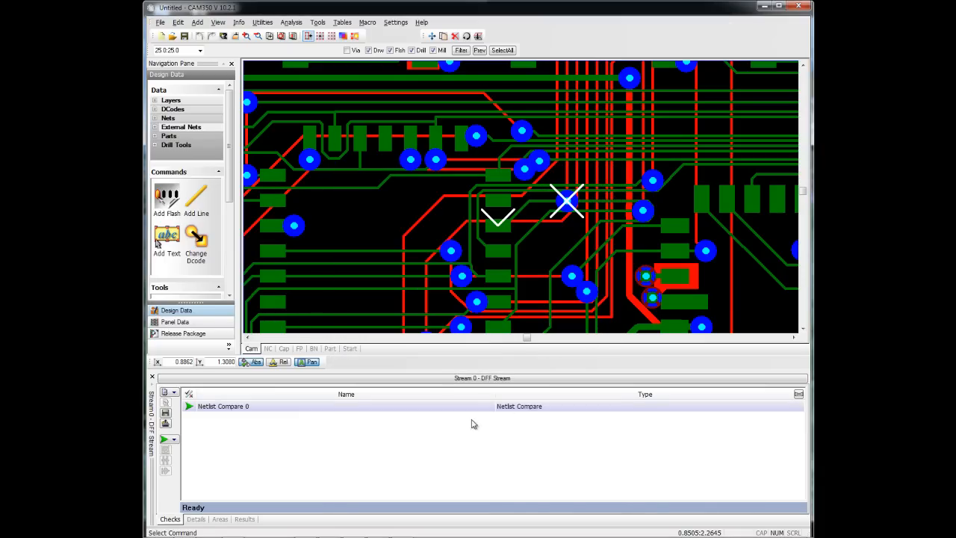
mouse_move(376, 442)
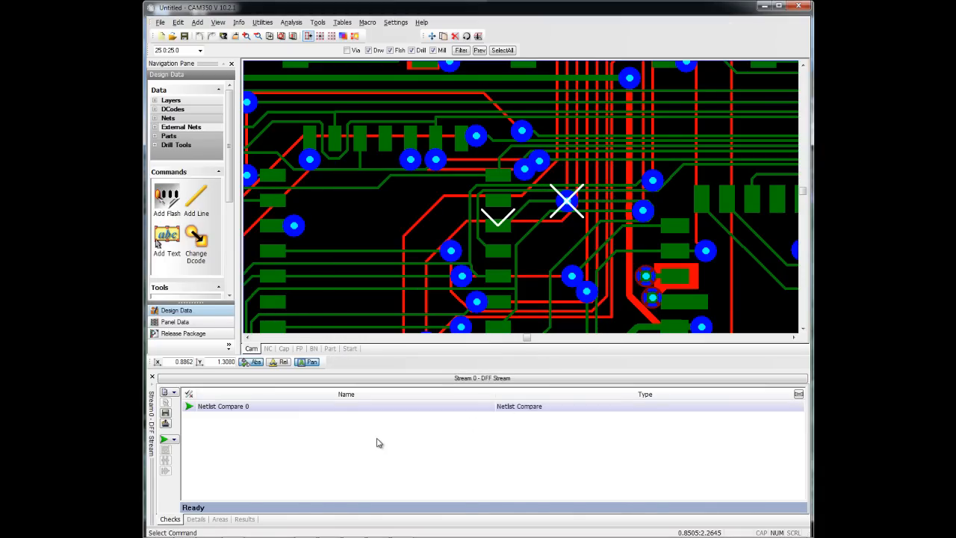
mouse_move(185, 448)
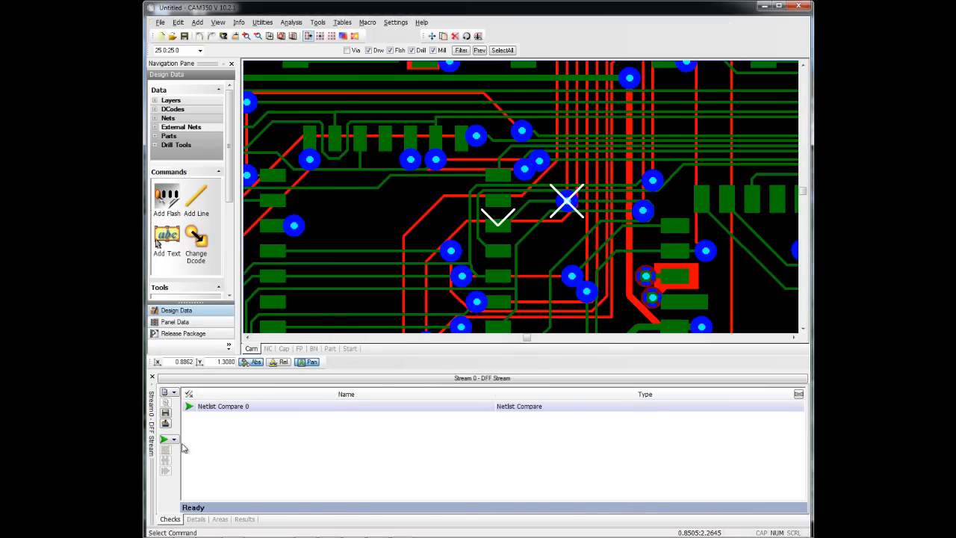
left_click(164, 439)
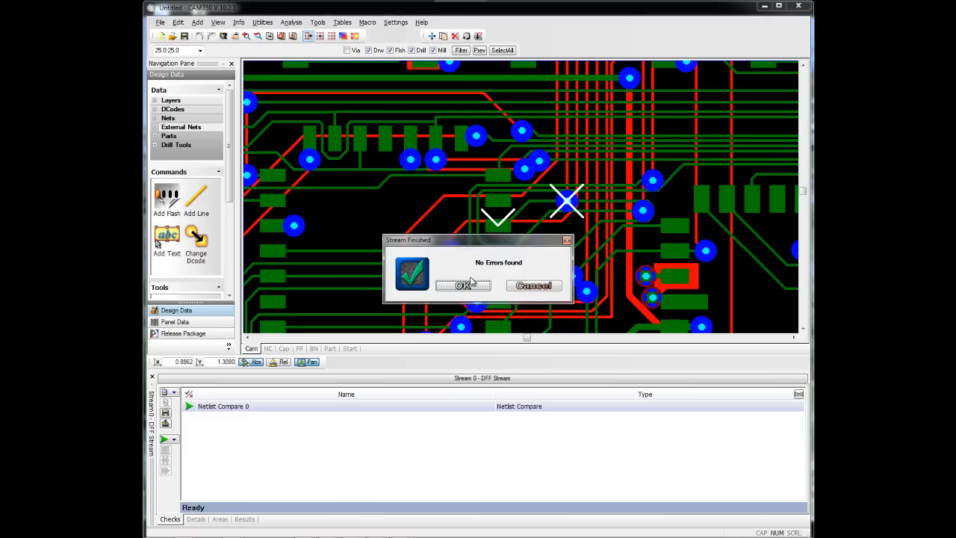
left_click(463, 285)
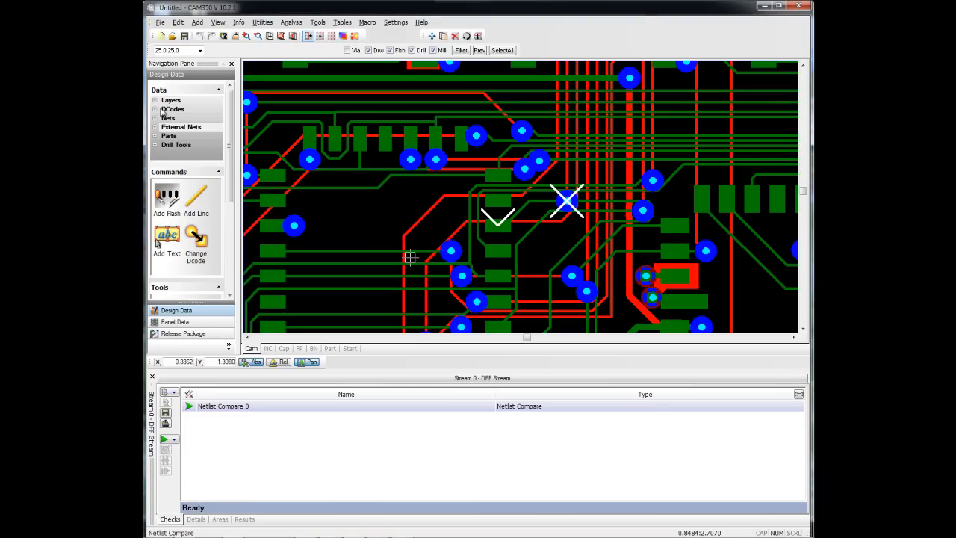
Show only the TOP copper layer from the Layers list
left_click(170, 98)
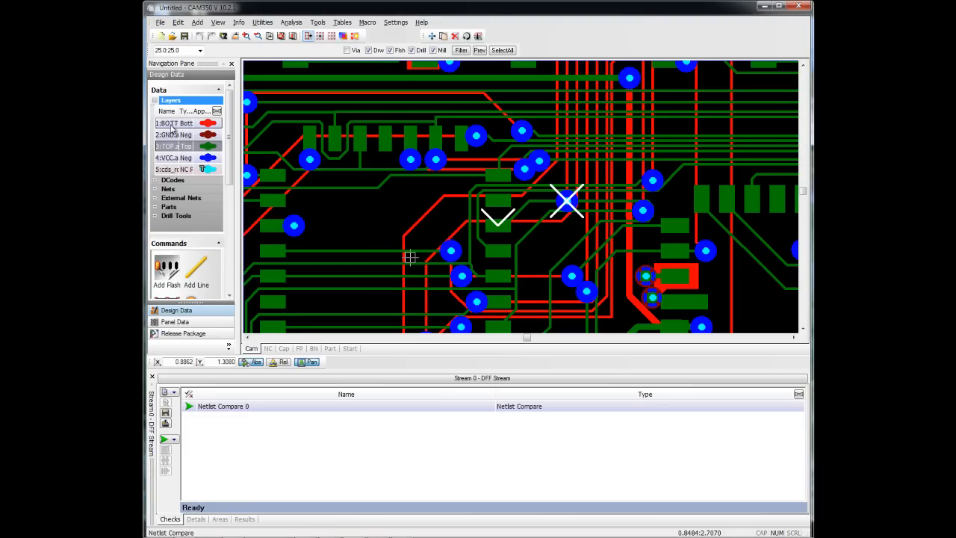
left_click(207, 147)
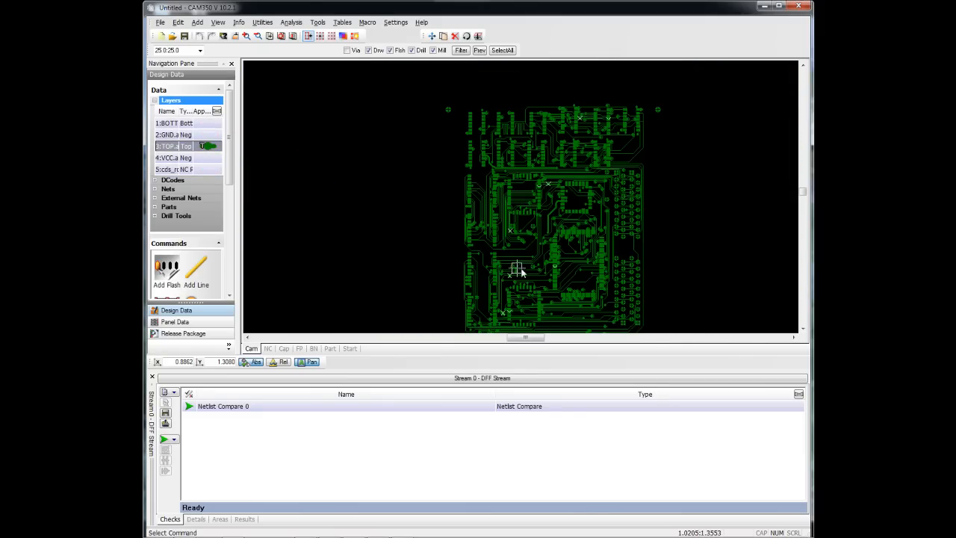
mouse_move(526, 289)
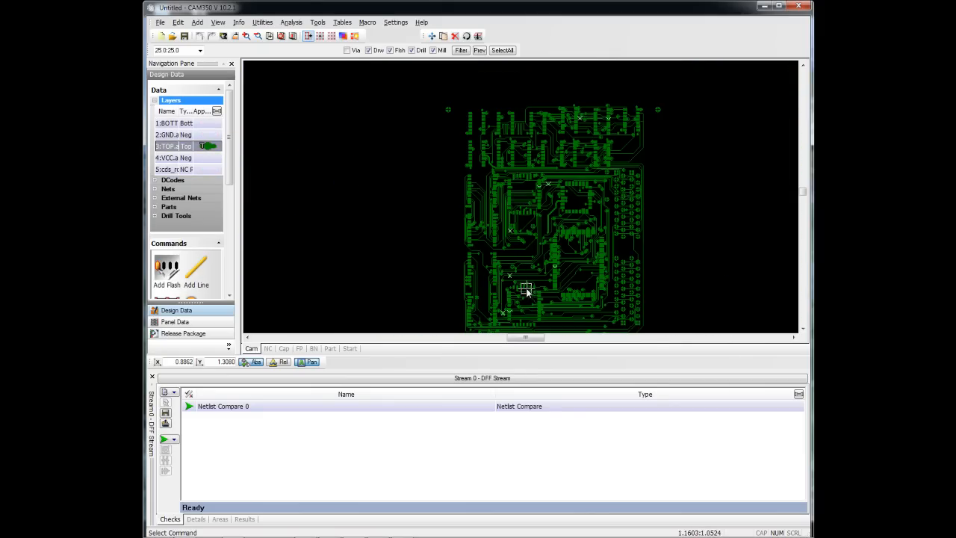
mouse_move(664, 236)
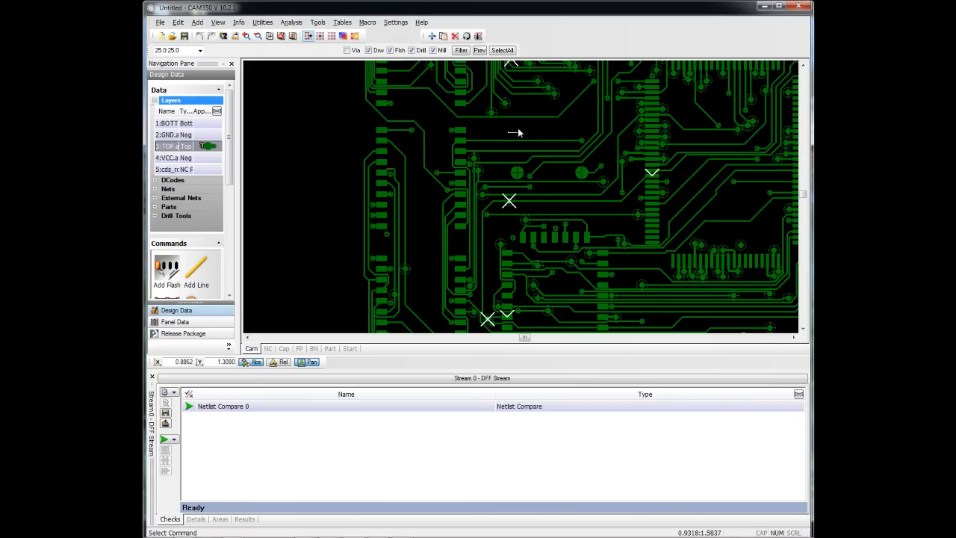
Delete a trace on the top layer using Edit > Delete
left_click(178, 22)
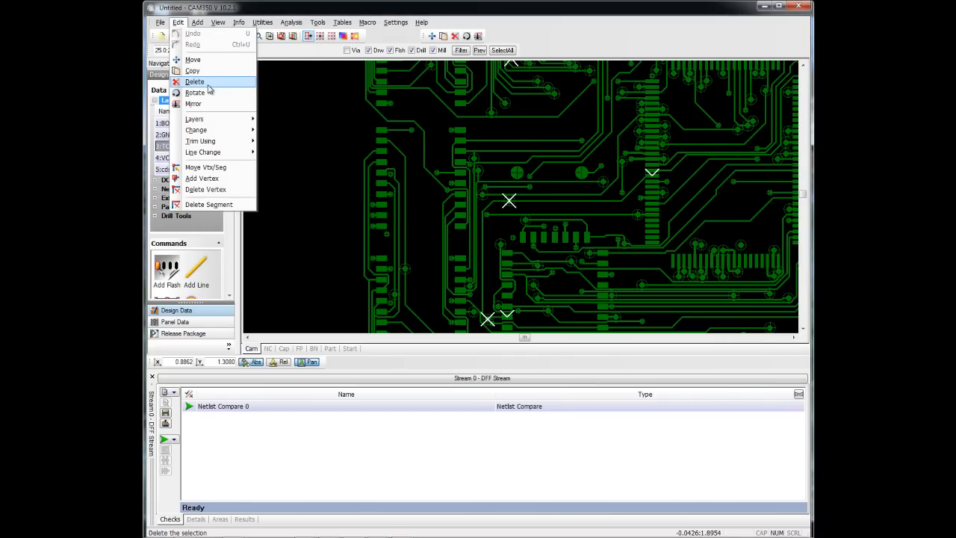
left_click(194, 80)
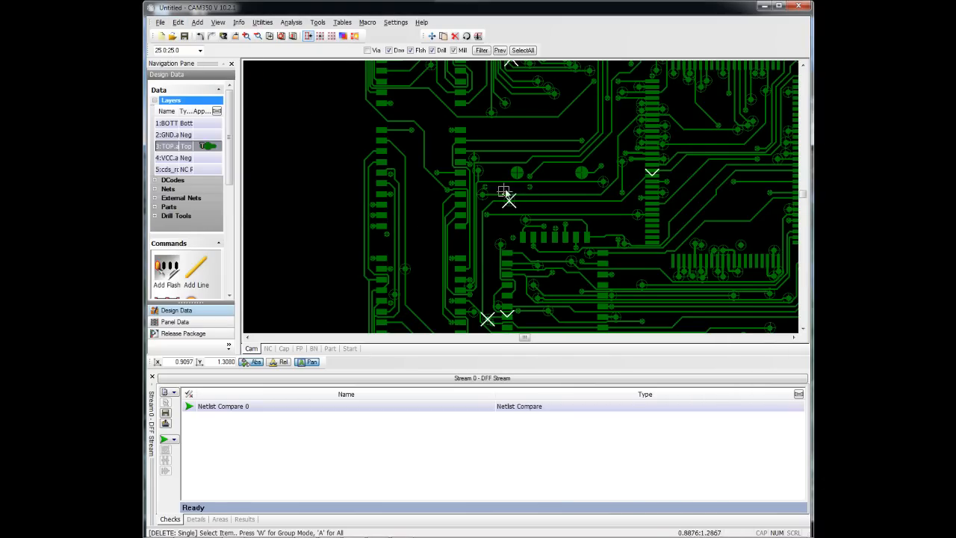
left_click(164, 418)
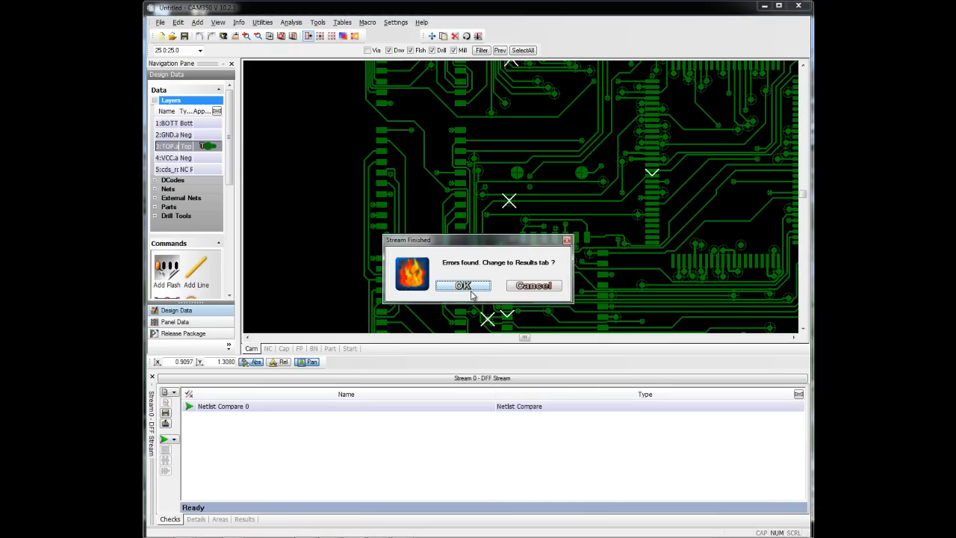
Acknowledge the Errors found message to reveal the Results tab with one OPEN error
left_click(463, 285)
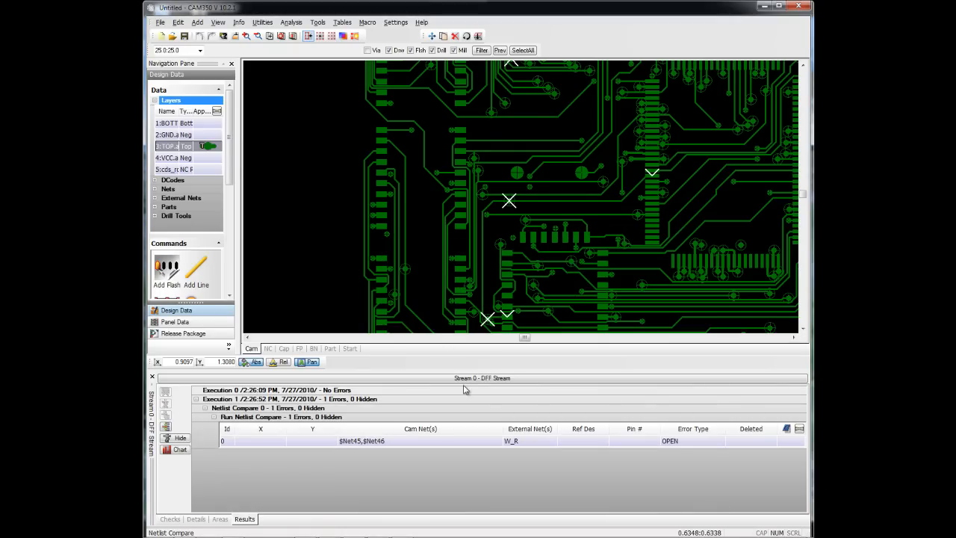
mouse_move(549, 470)
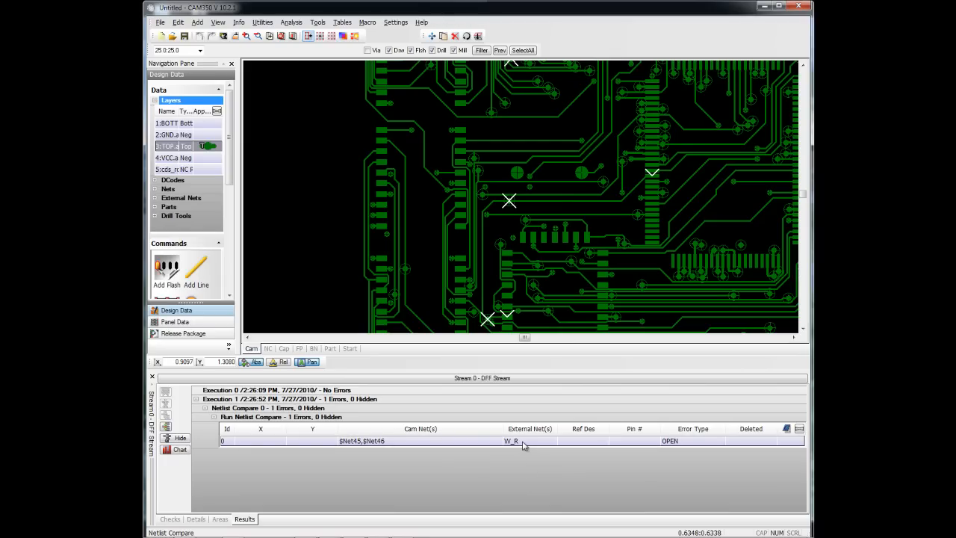
mouse_move(386, 446)
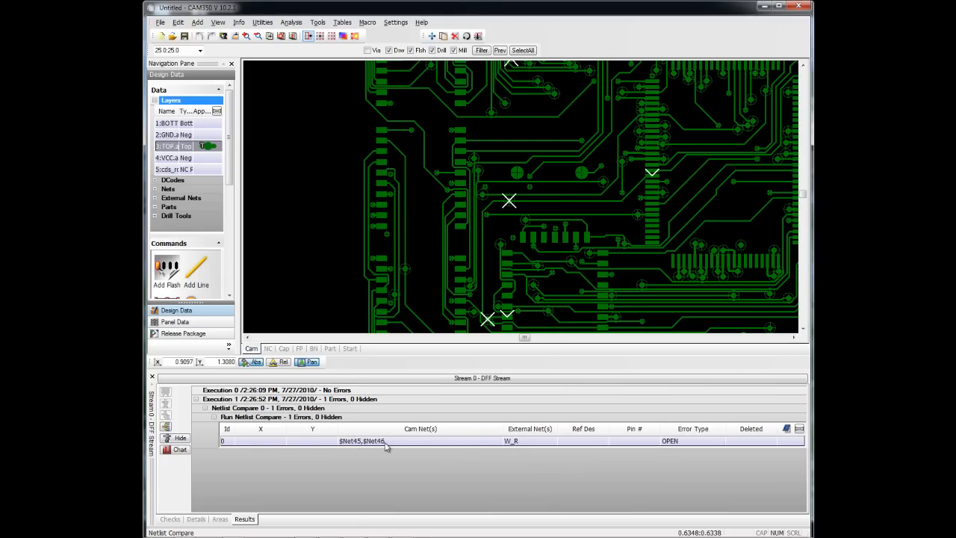
Select the OPEN error row so the affected net is zoomed to and highlighted
left_click(361, 440)
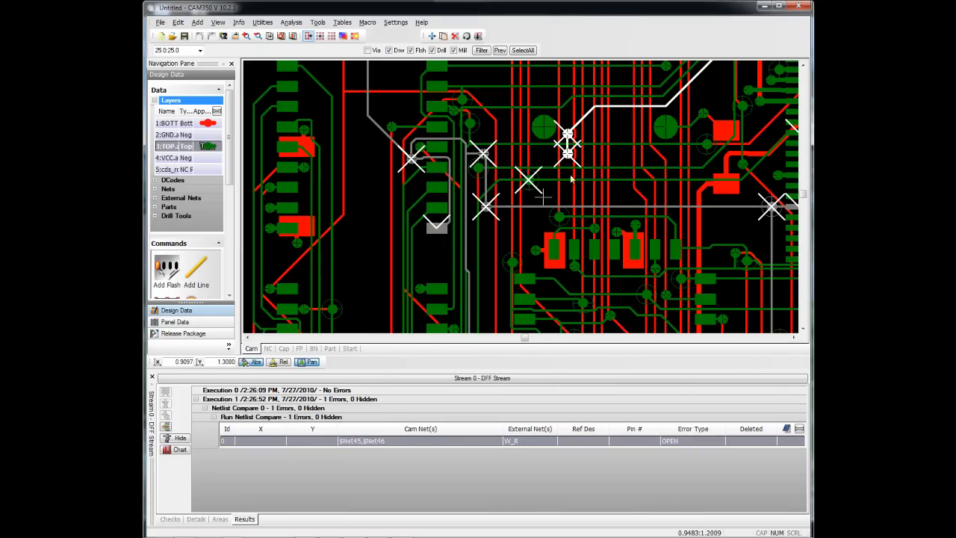
mouse_move(435, 140)
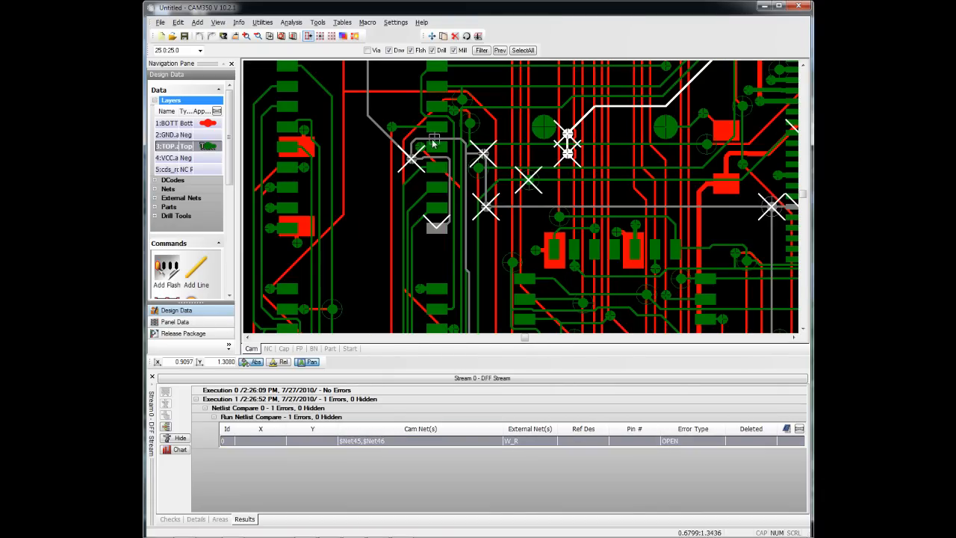
mouse_move(582, 167)
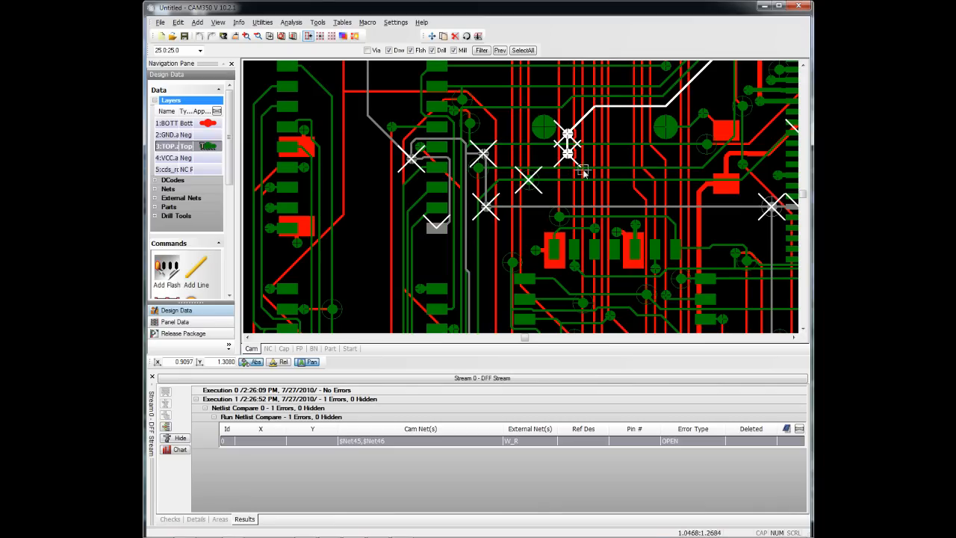
mouse_move(600, 248)
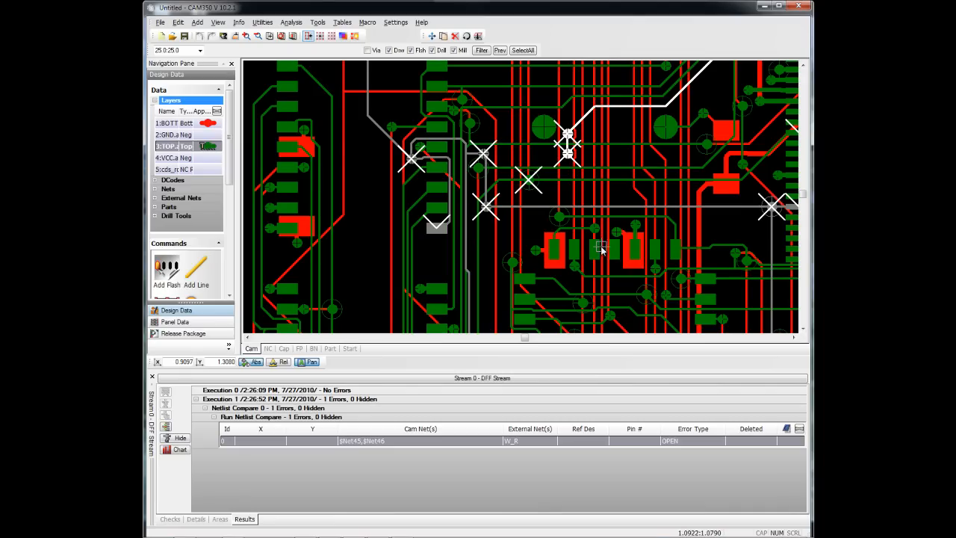
mouse_move(526, 329)
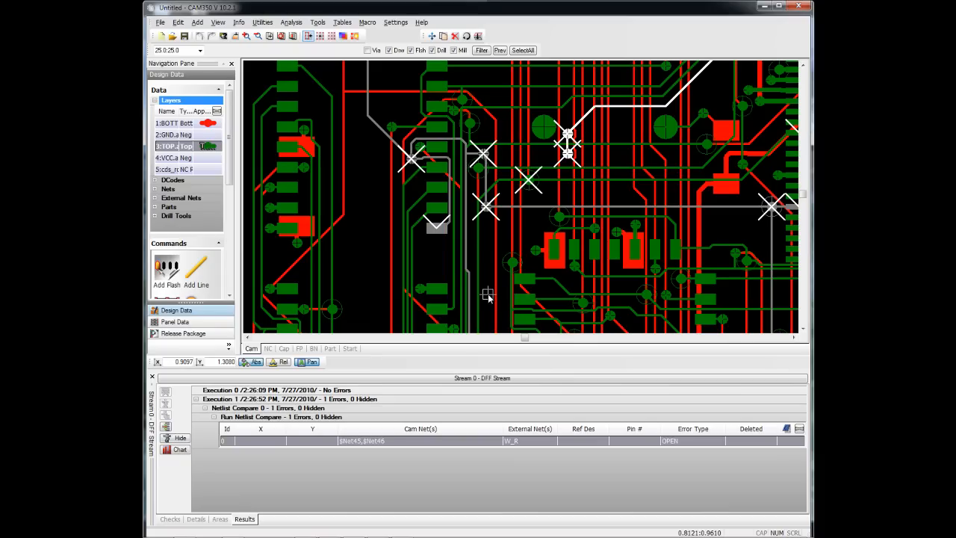
mouse_move(470, 276)
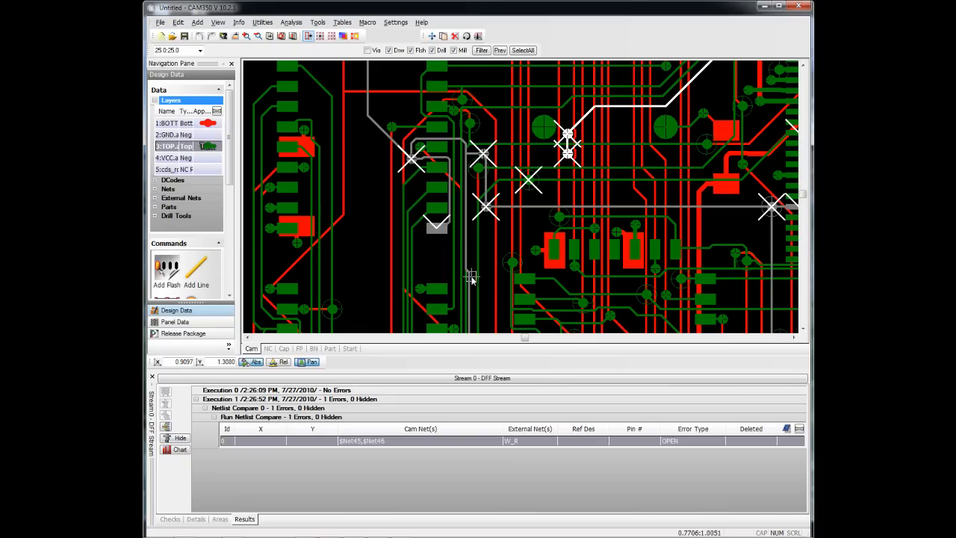